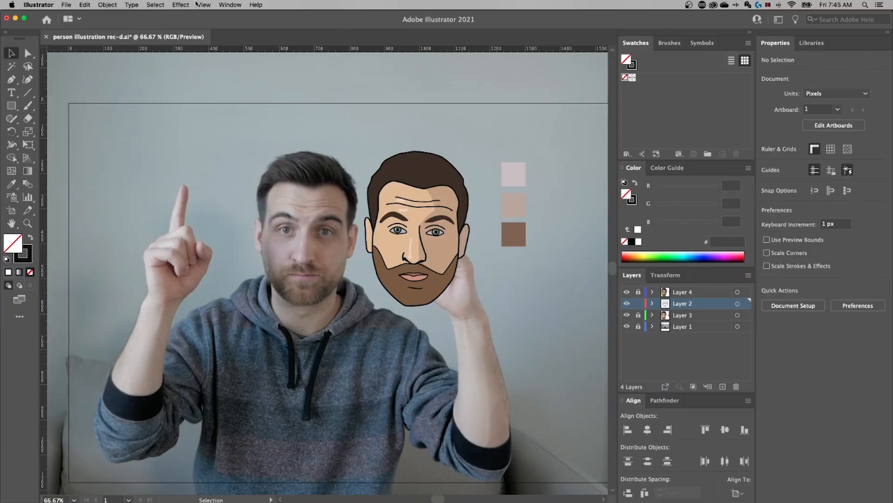
Step: Reveal the View menu's artwork display options
click(203, 5)
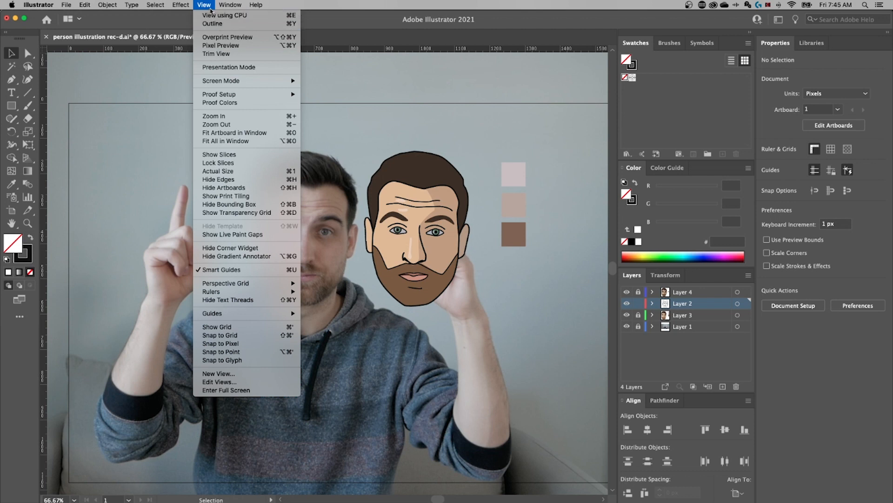
Step: Switch the cartoon face to Outline mode, showing bare black paths without fills or photo
click(212, 23)
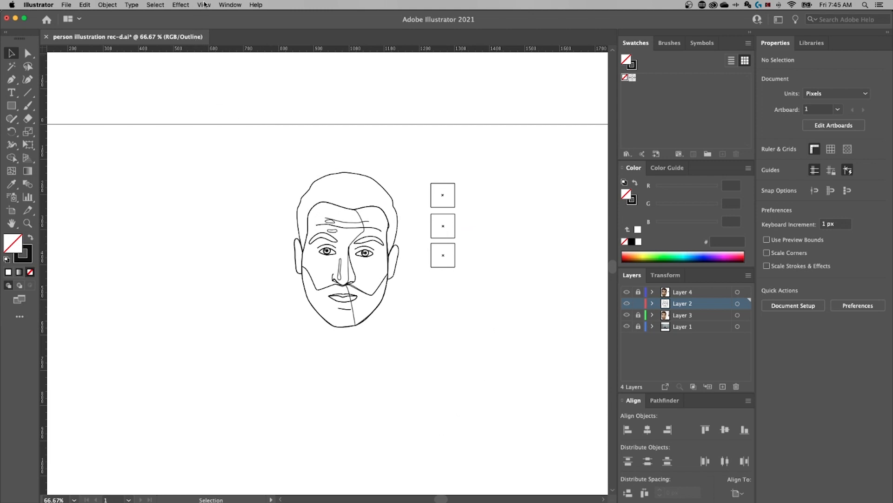
click(204, 4)
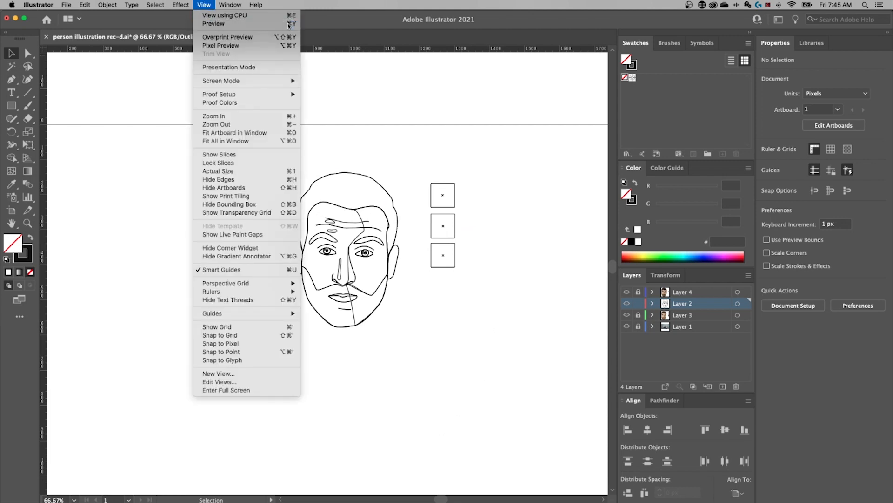
Step: Restore Preview mode so the filled cartoon face shows over the photo again
click(213, 23)
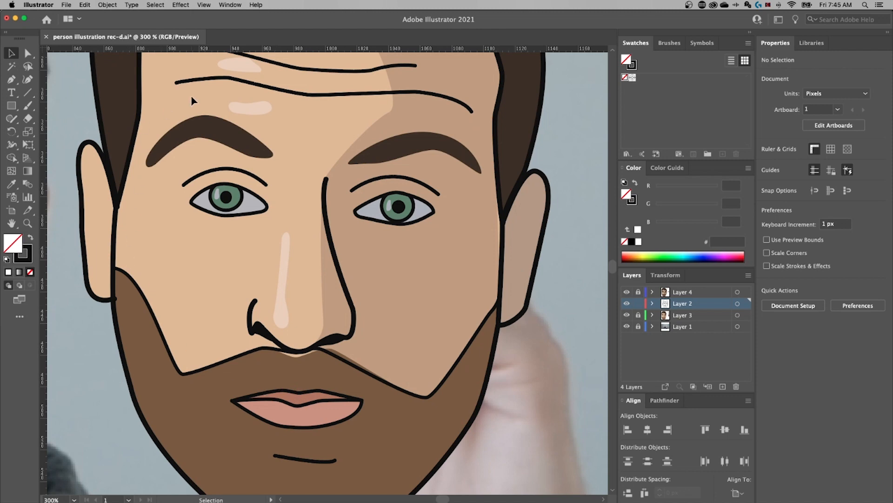
click(204, 5)
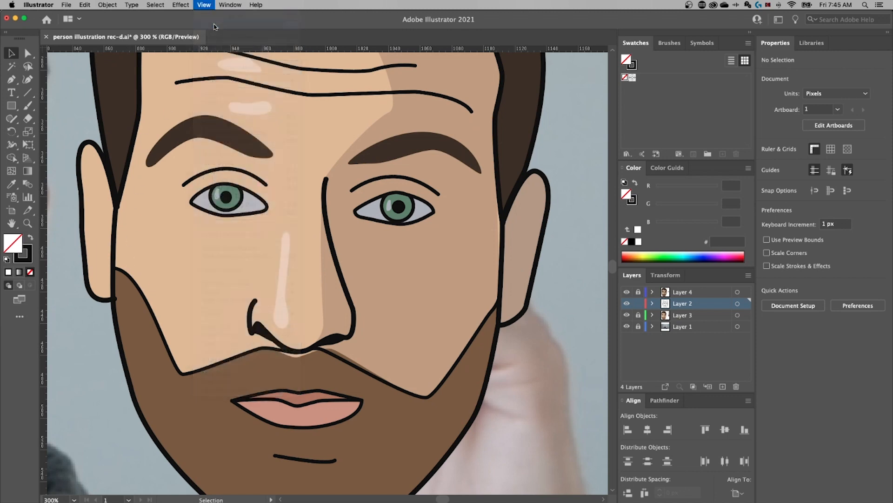